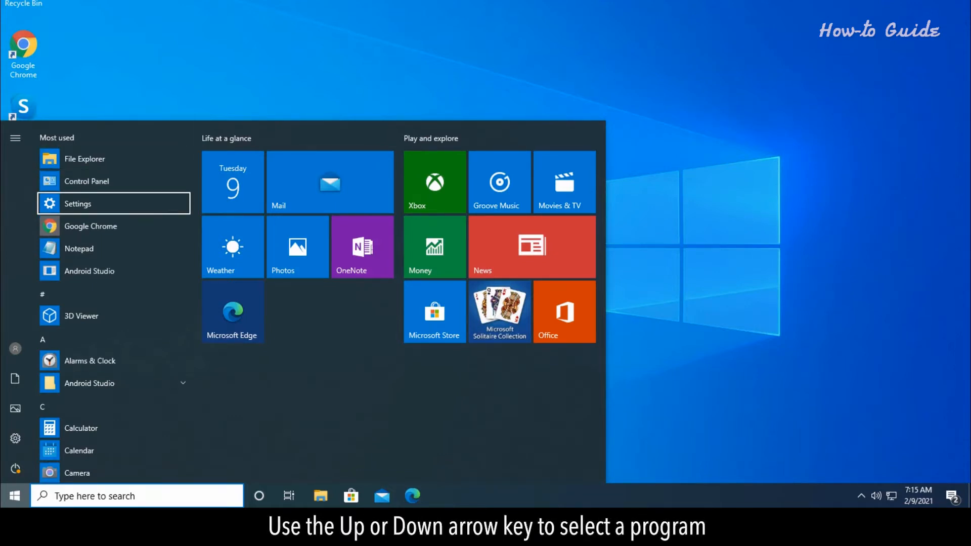
- Launch Calculator from the Start menu app list using the arrow keys and Enter
key(down)
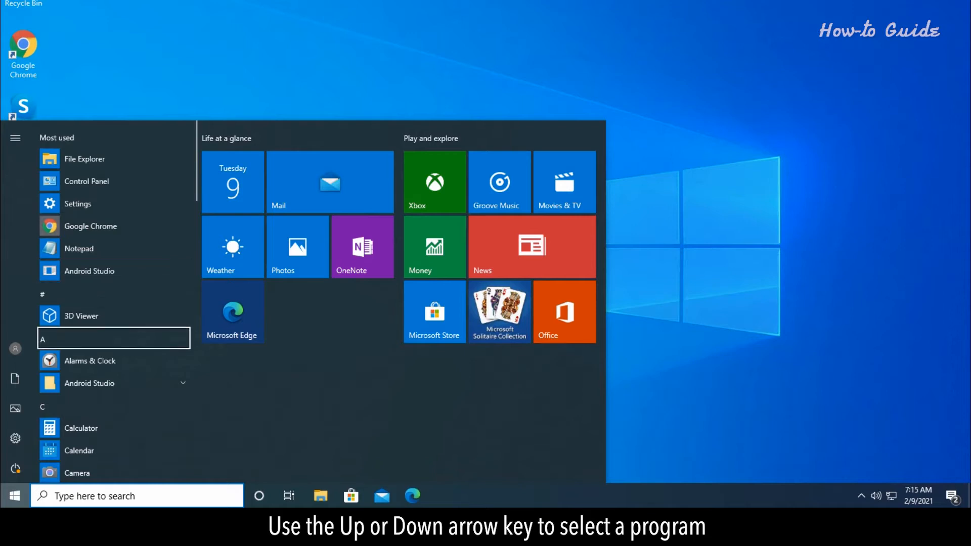
key(Down)
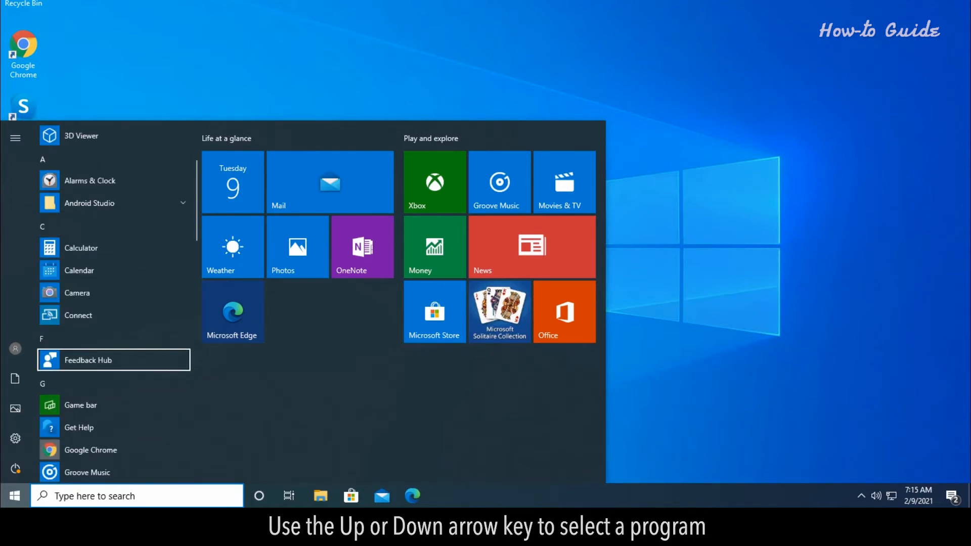
key(Return)
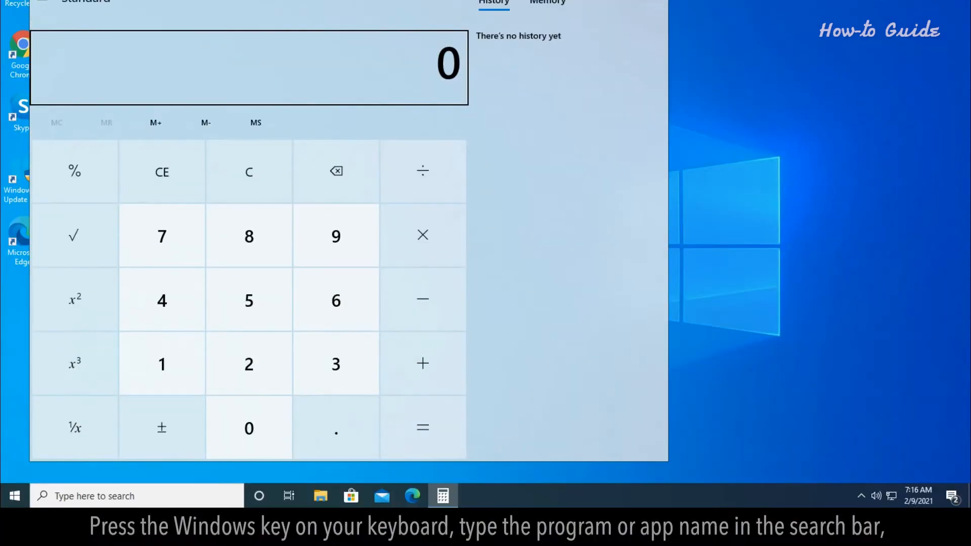
- Search for 'chrom' in Windows Search and launch Google Chrome from the results
click(13, 495)
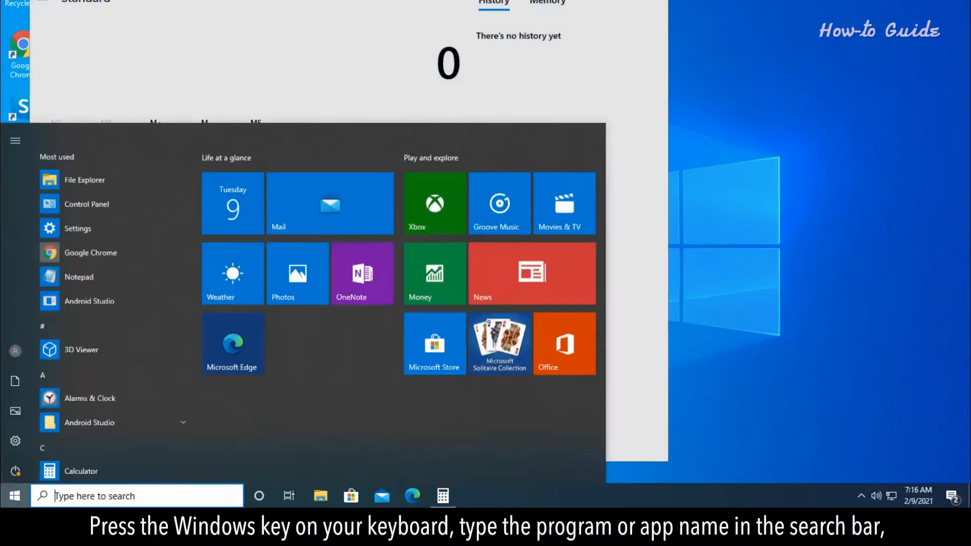
text(chrome)
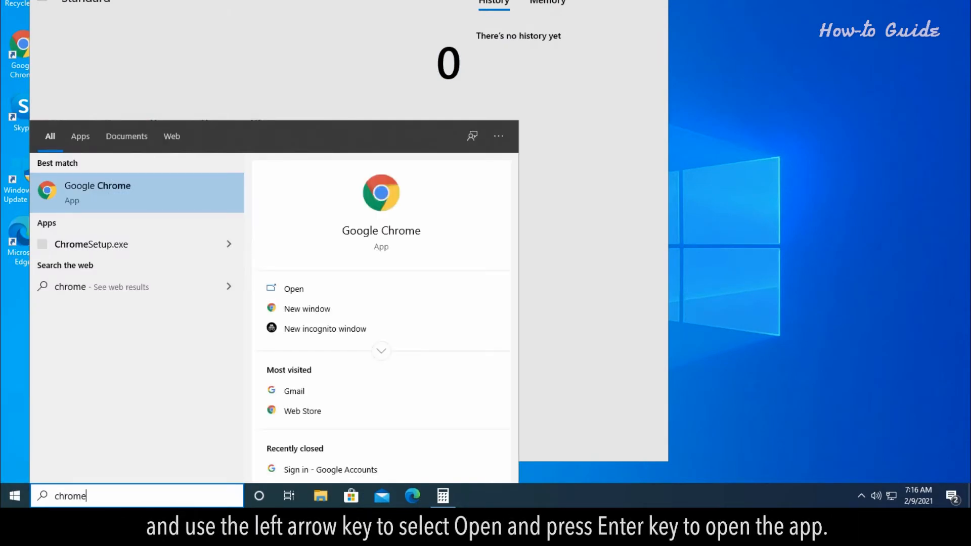
key(Left)
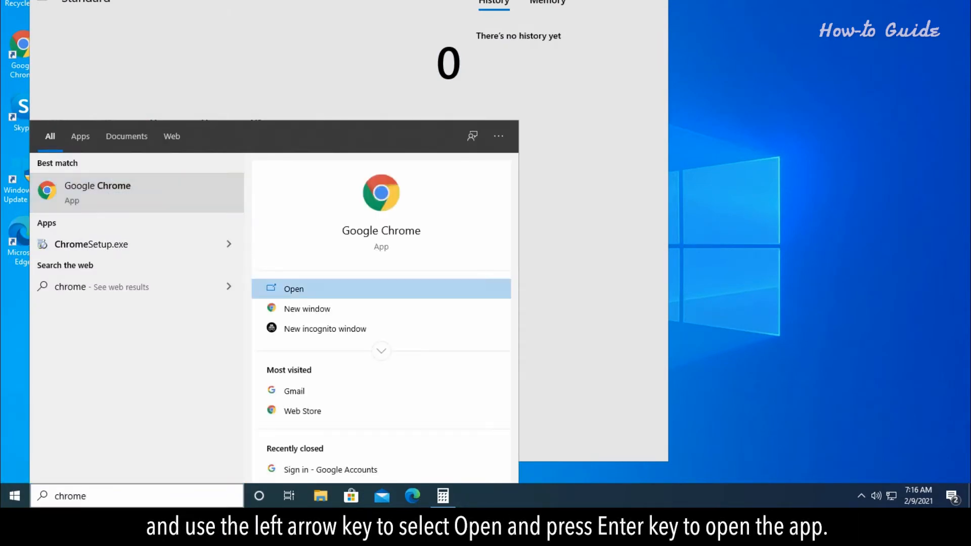
key(Return)
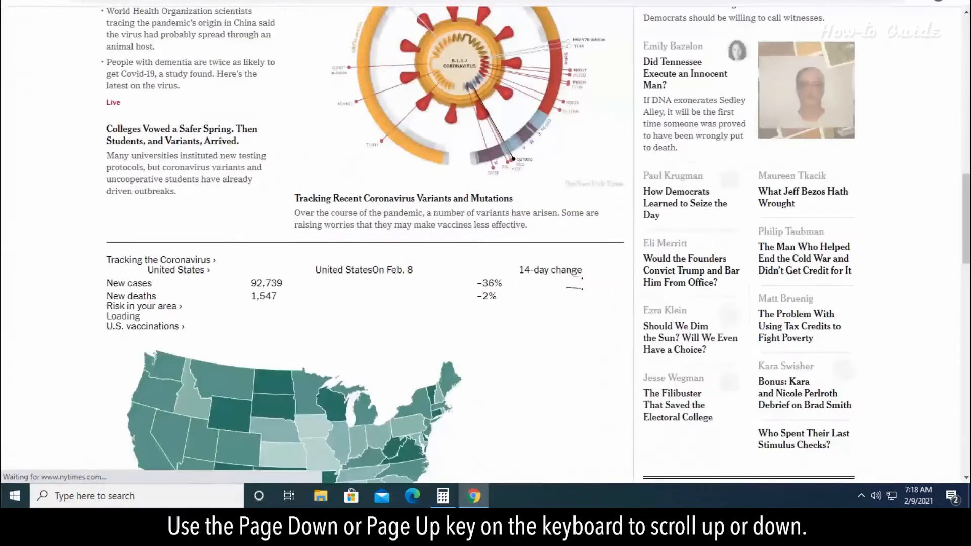
- Scroll the New York Times page, then restore the Chrome window from maximized with Windows+Down
scroll(down, 3)
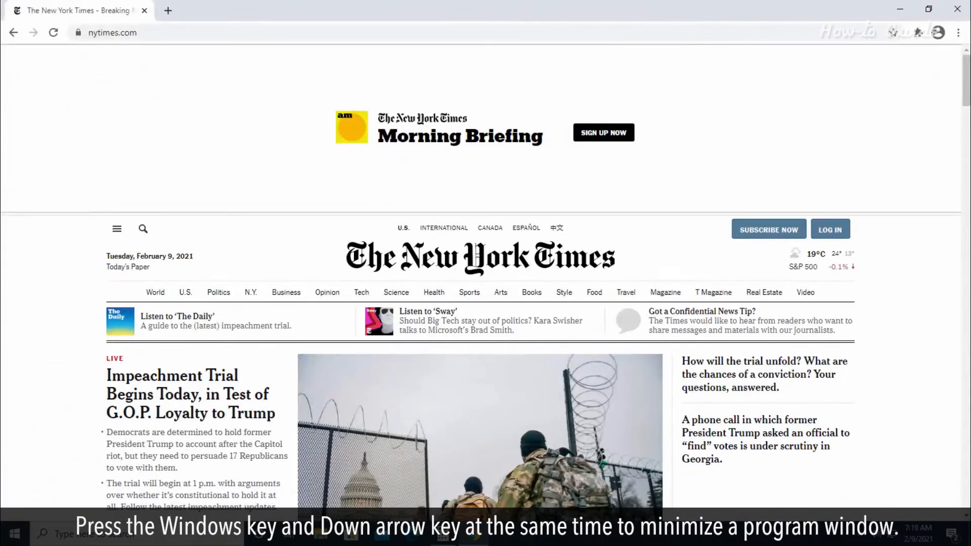
key(Super+Down)
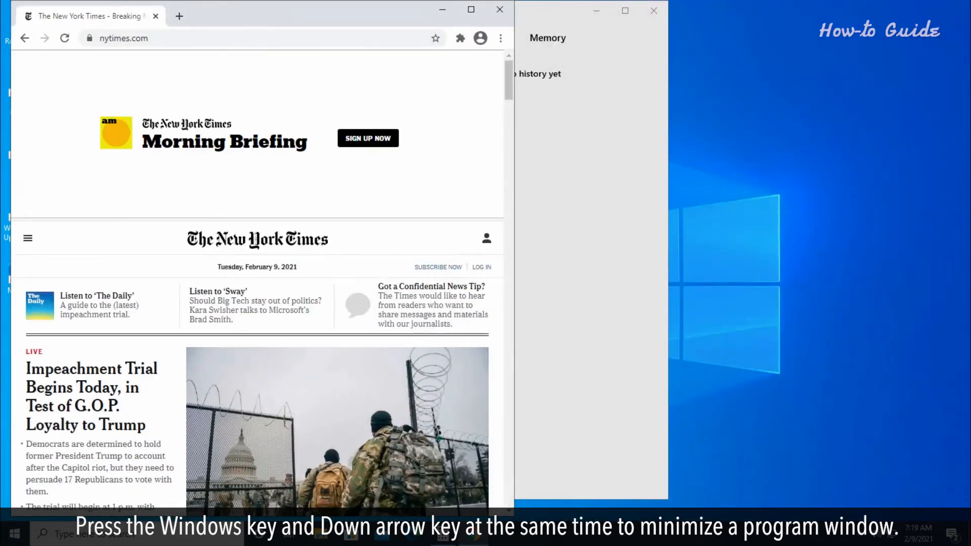
- Toggle between Chrome and Calculator with Alt+Tab, ending with Calculator in front
key(alt+tab)
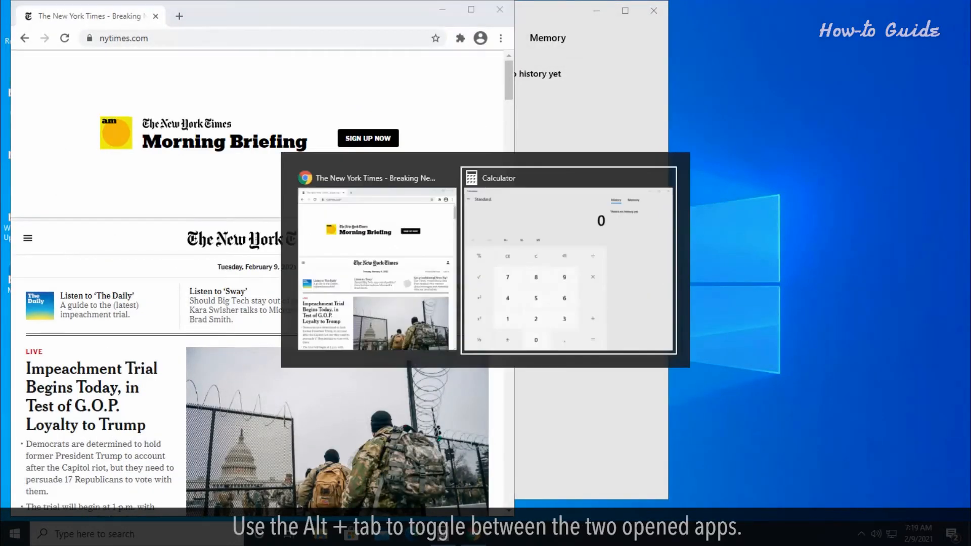
key(alt+tab)
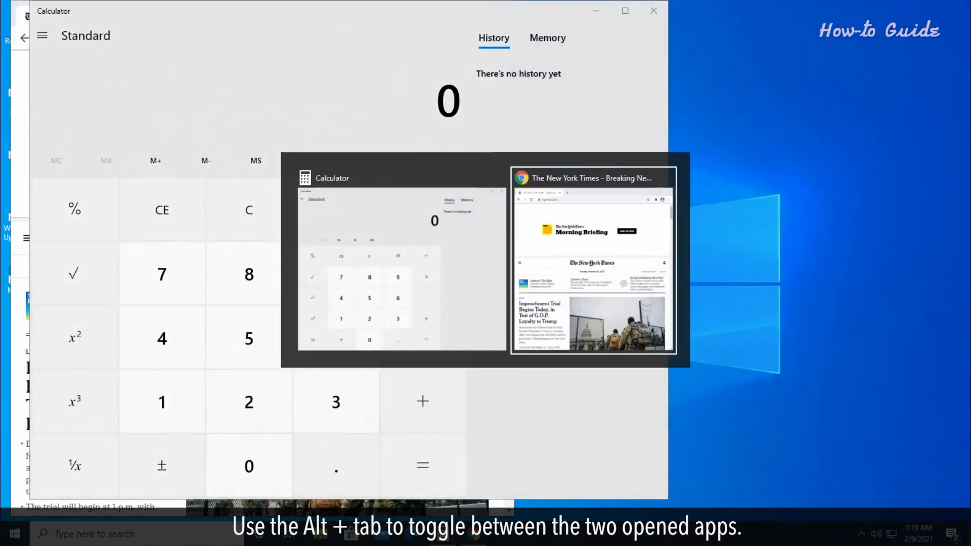
key(alt+tab)
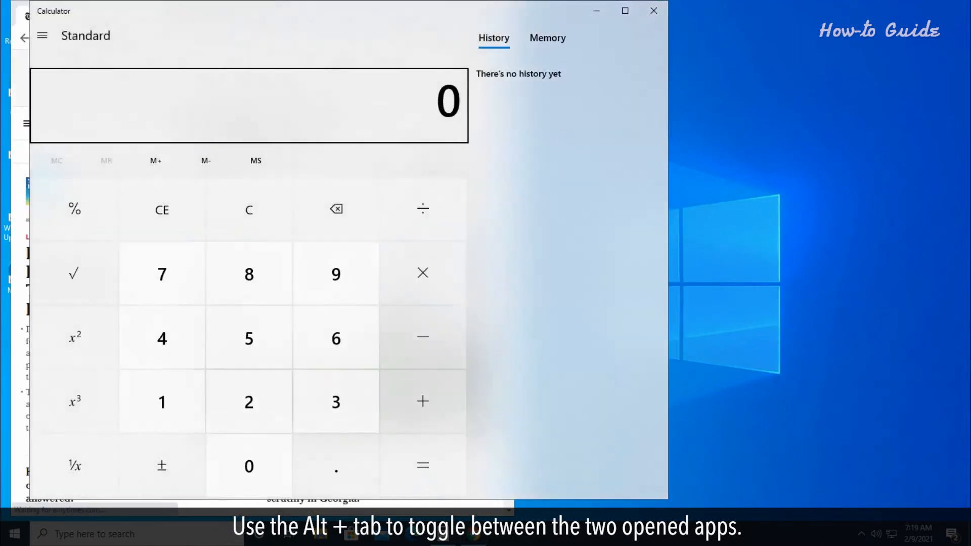
key(alt+tab)
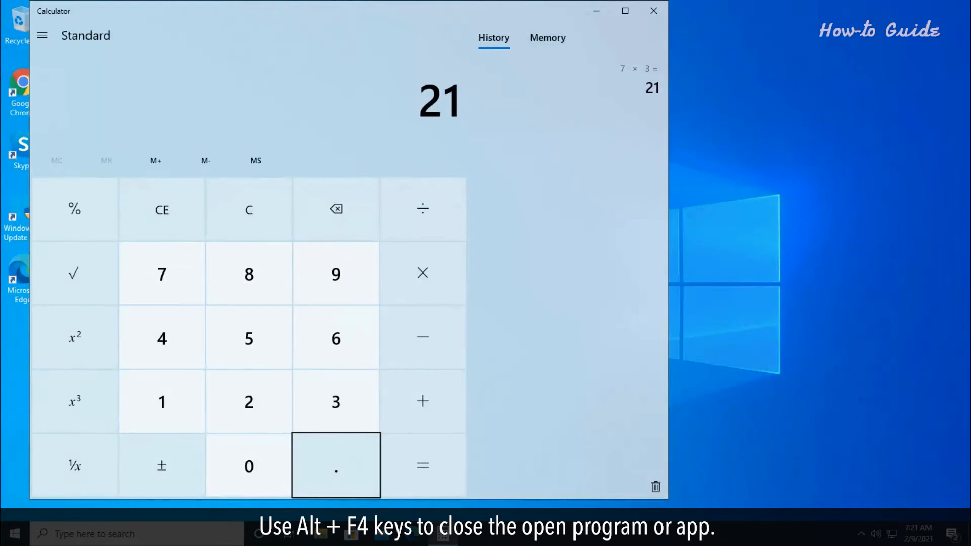
- Close Calculator with Alt+F4, then launch File Explorer with Windows+E and close it
key(alt+F4)
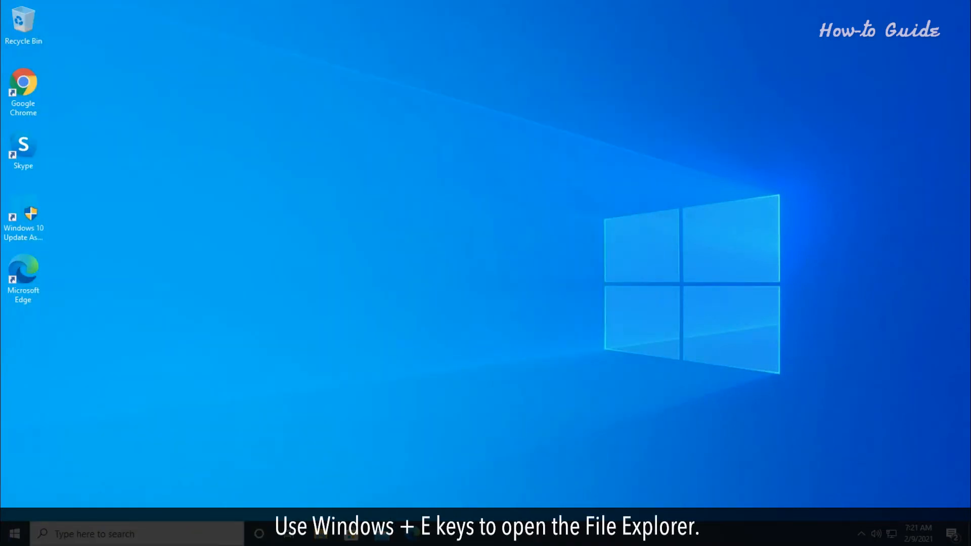
key(win+e)
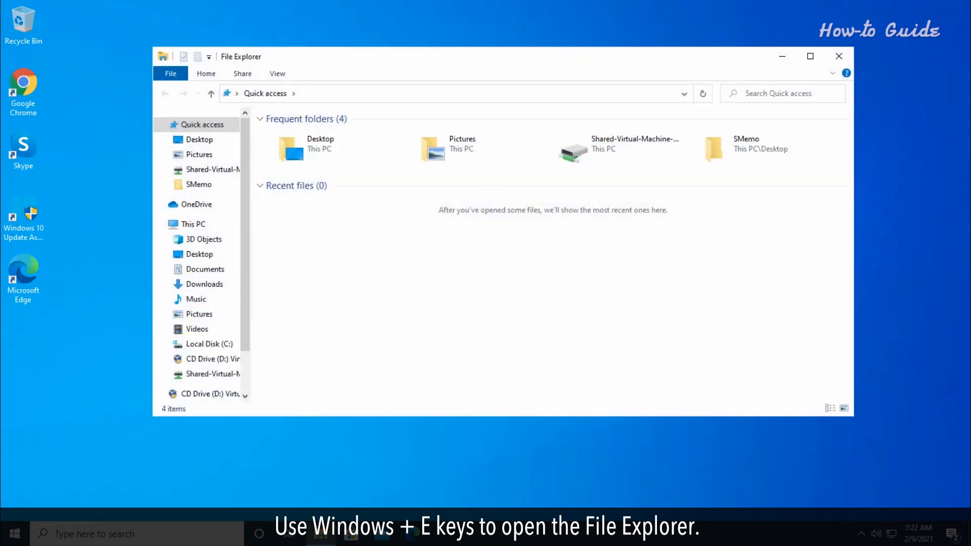
click(839, 56)
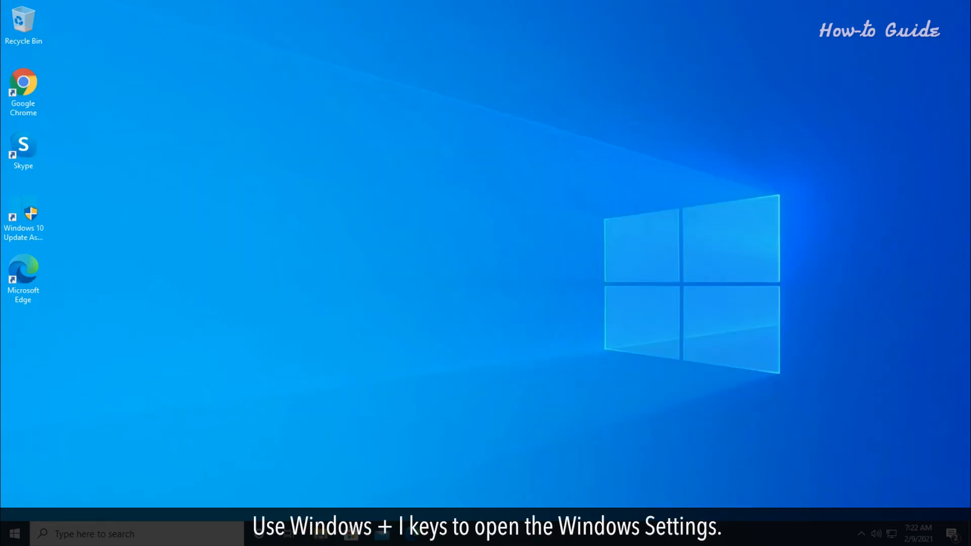
- In Windows Settings, navigate to Ease of Access, view its Display page, then close Settings
key(win+i)
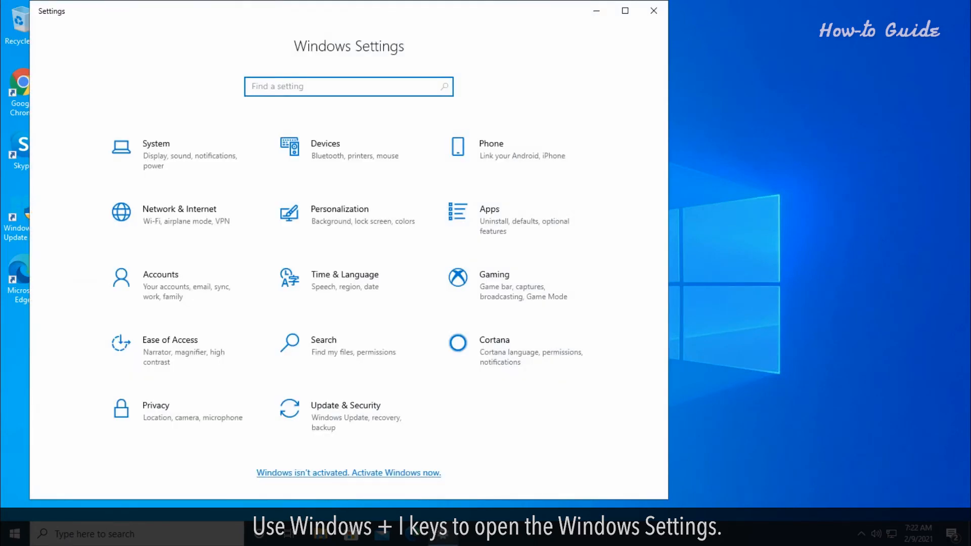
key(Tab)
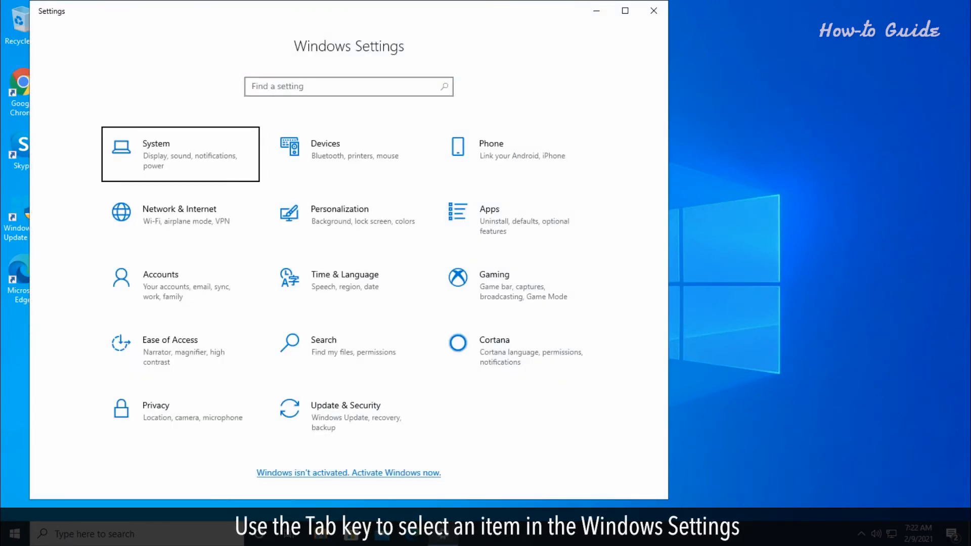
key(Tab)
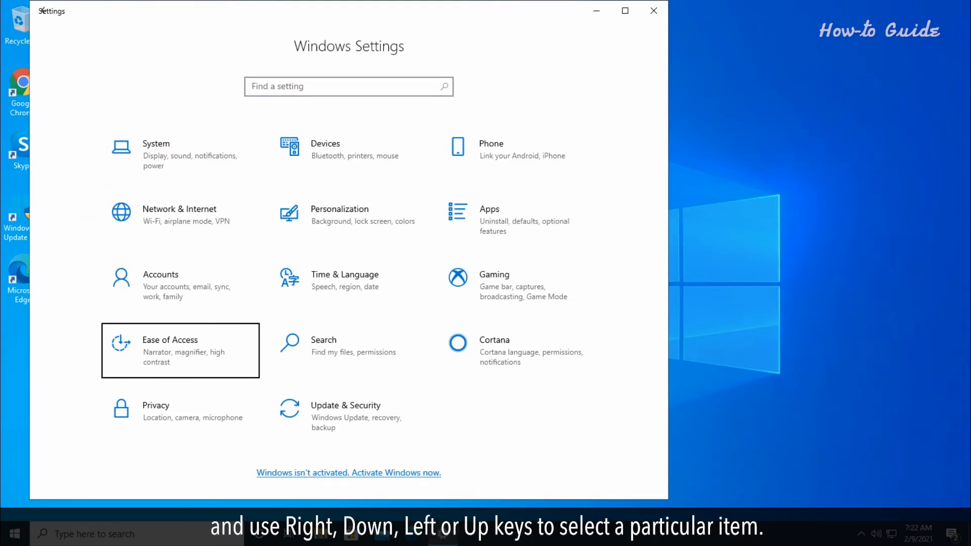
click(170, 339)
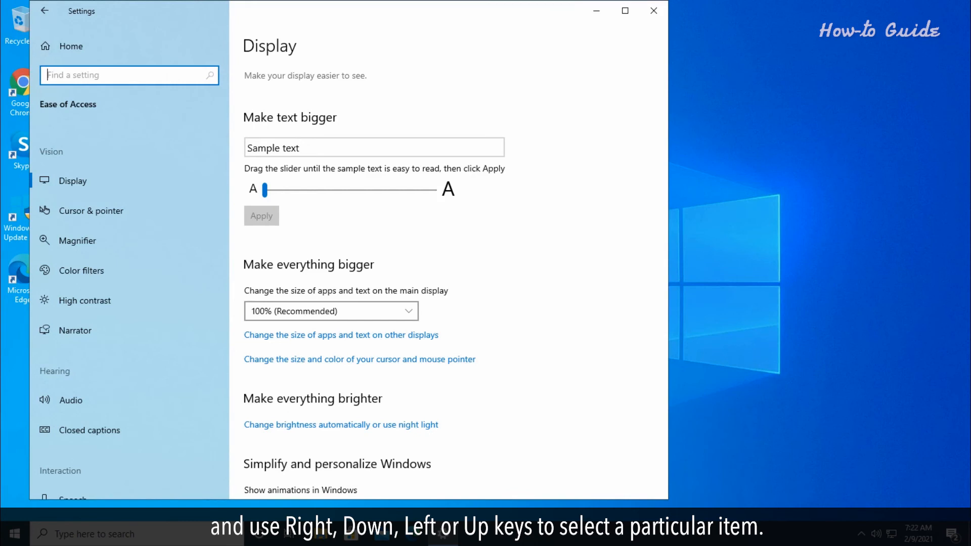
click(652, 10)
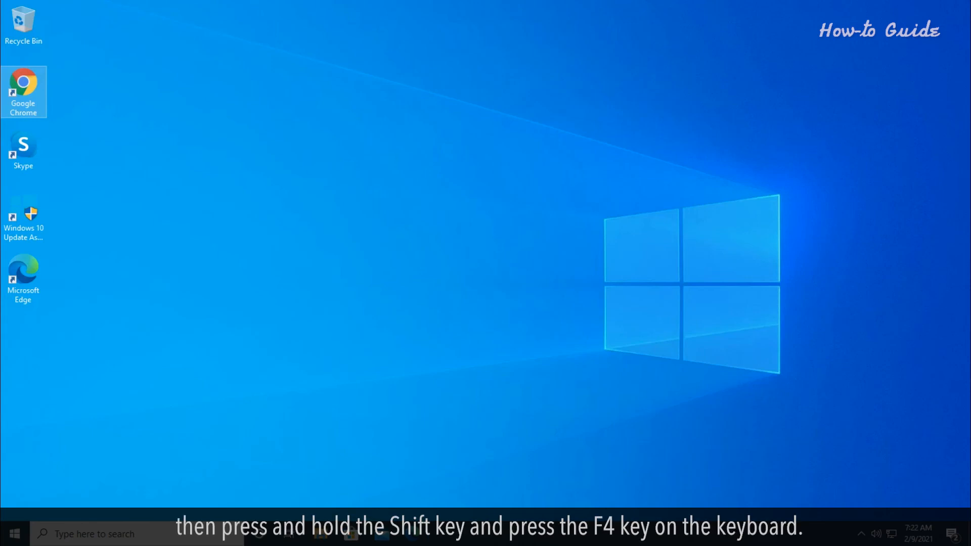
- Show the context menu for the Google Chrome desktop shortcut
right_click(23, 91)
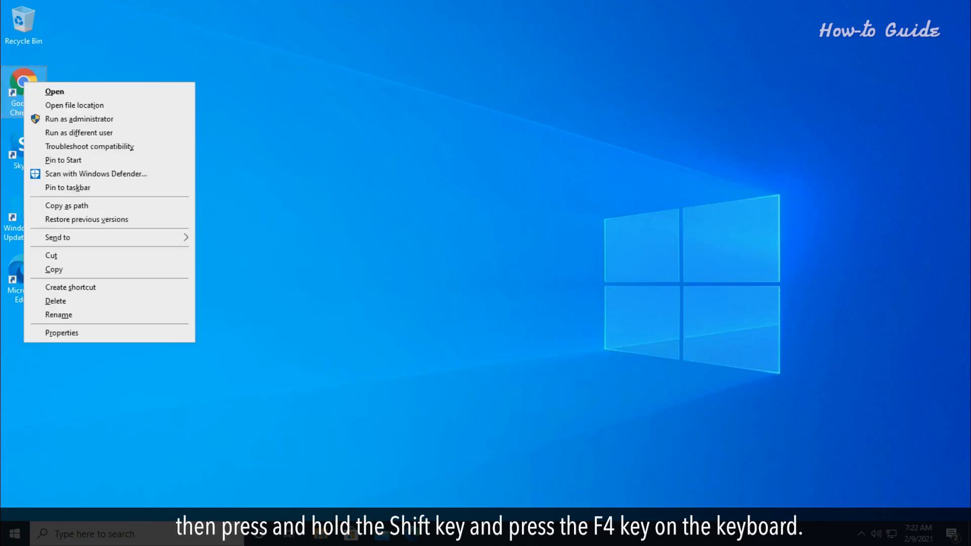